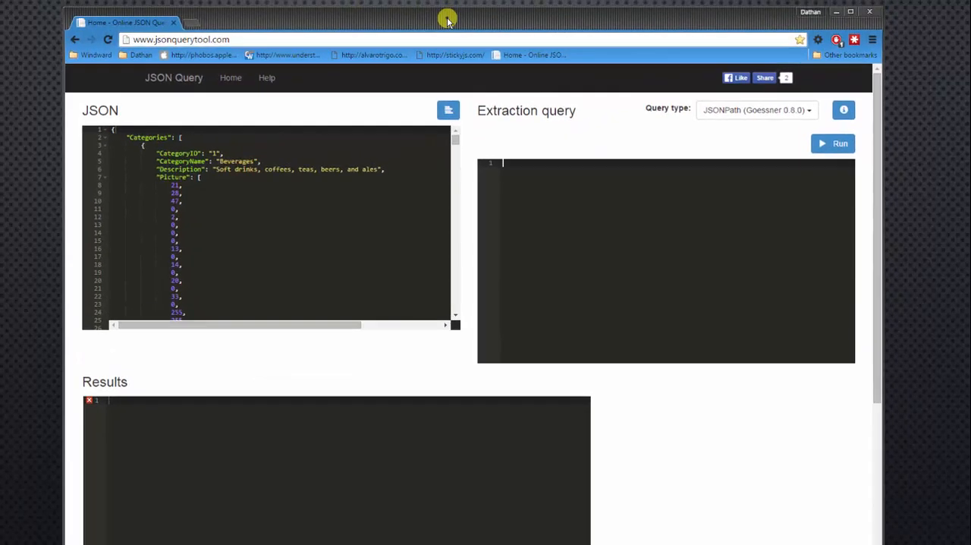
mouse_move(246, 103)
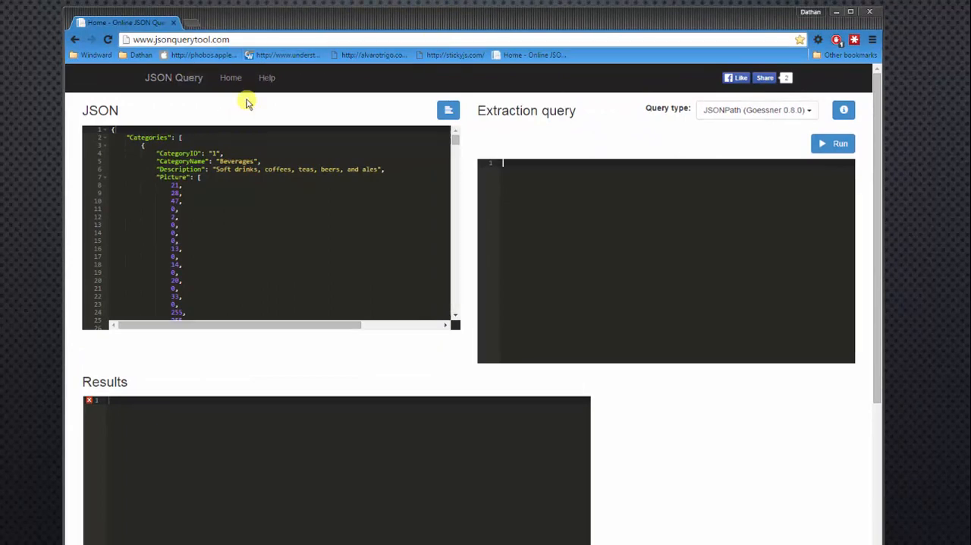
mouse_move(289, 103)
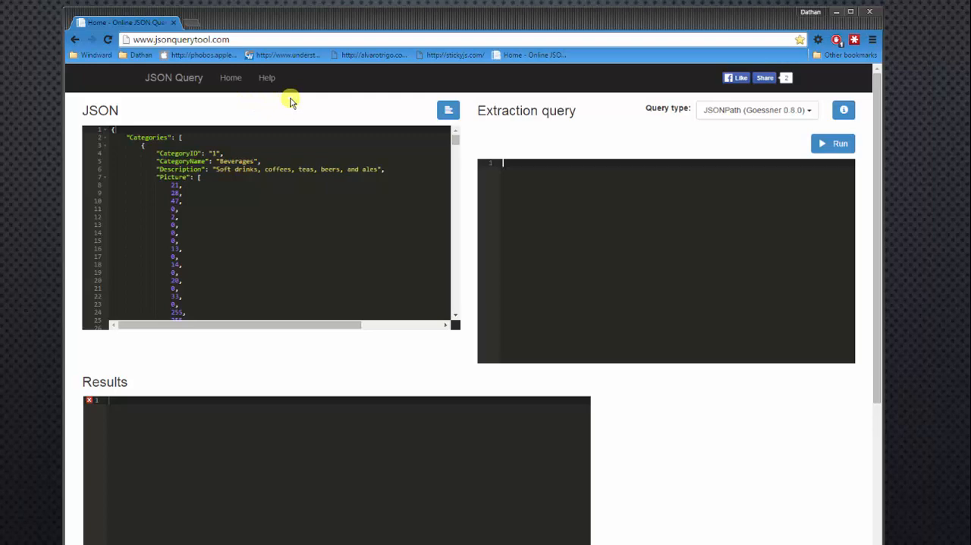
mouse_move(295, 109)
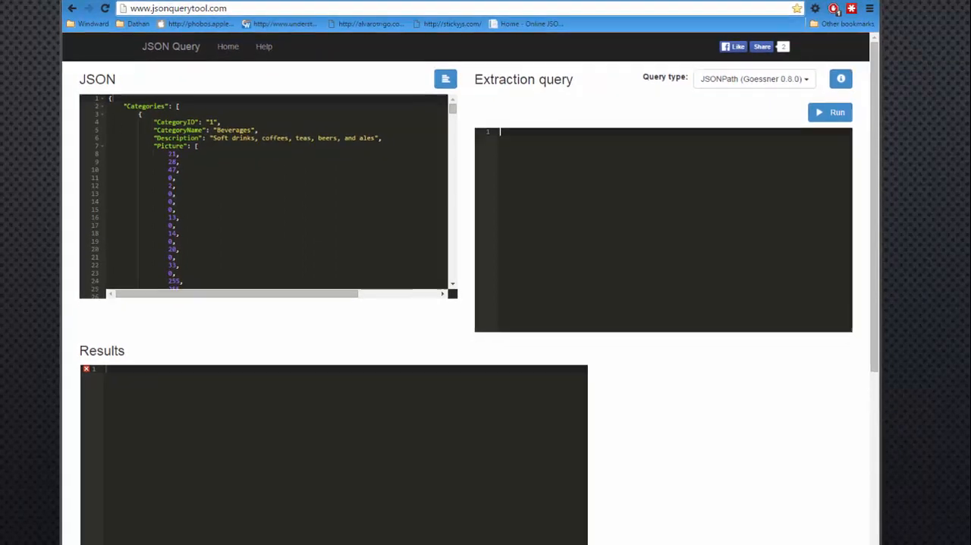
Scroll down the JSON past Categories and Customers toward the Employees records.
scroll("down", 3)
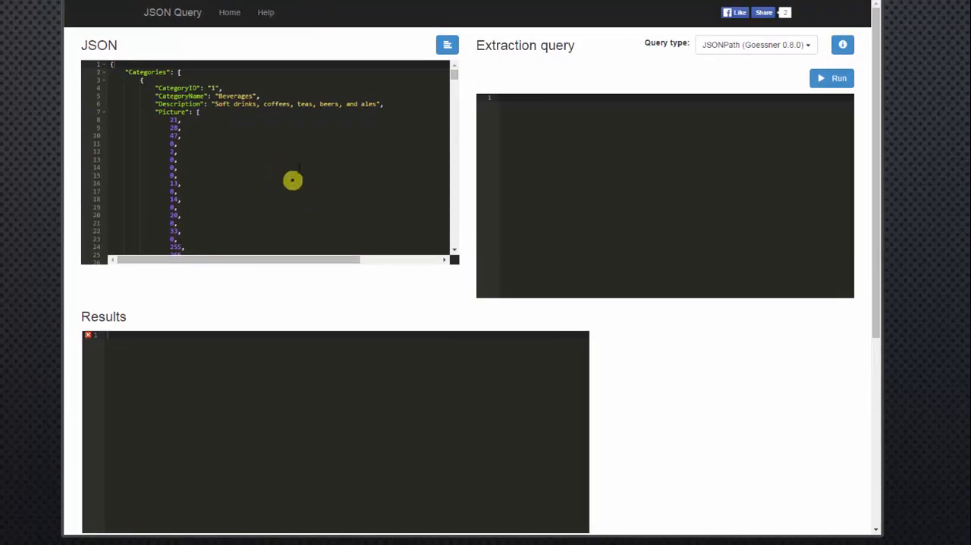
mouse_move(297, 167)
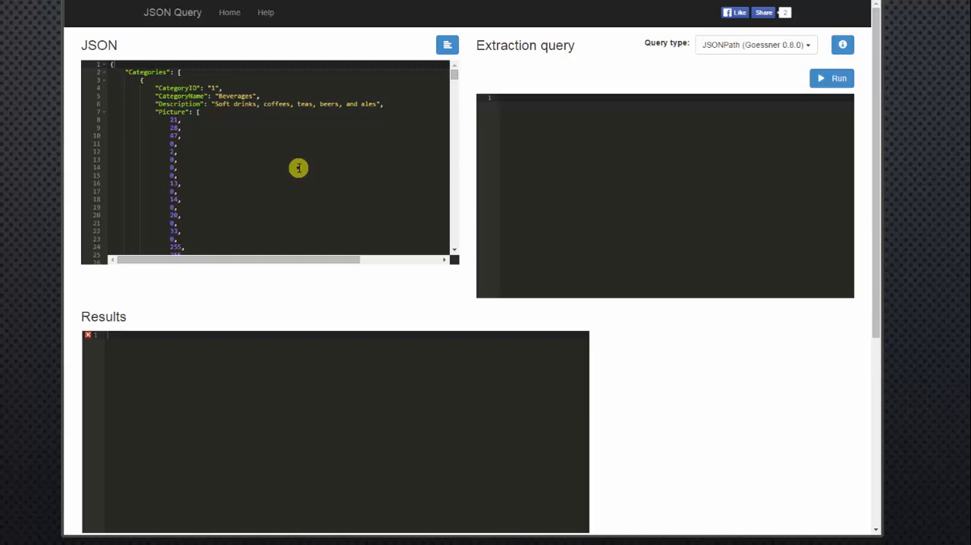
mouse_move(558, 173)
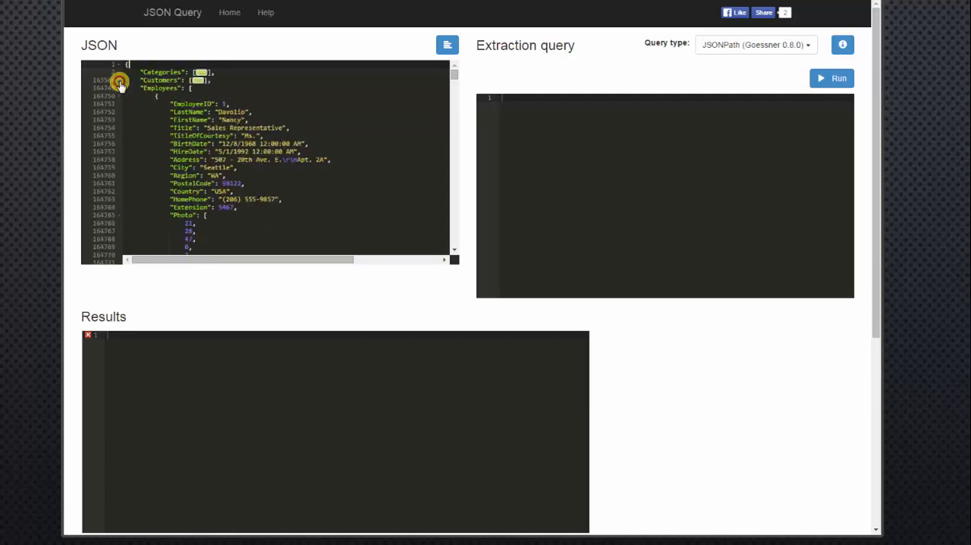
Collapse the JSON to its top-level collections, then expand it fully again.
left_click(120, 88)
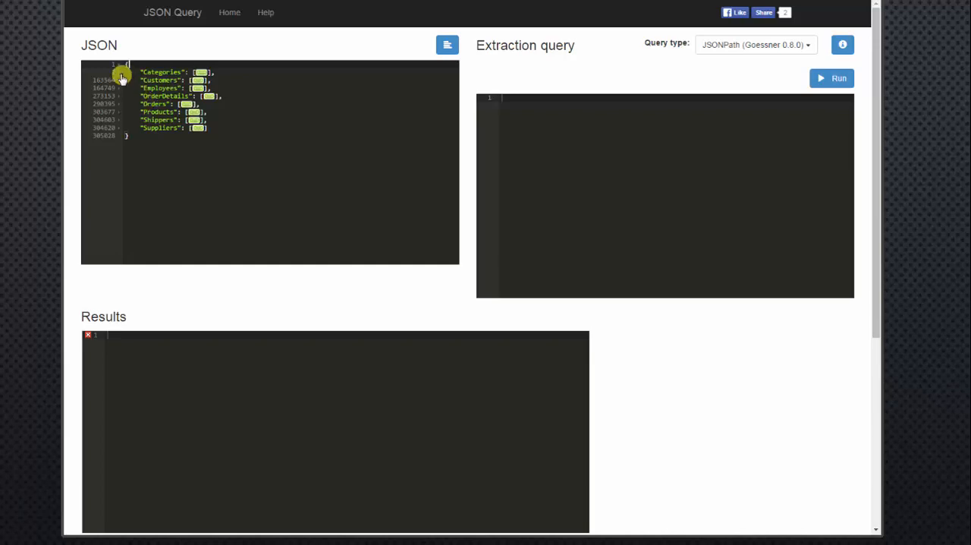
left_click(121, 73)
type("$.")
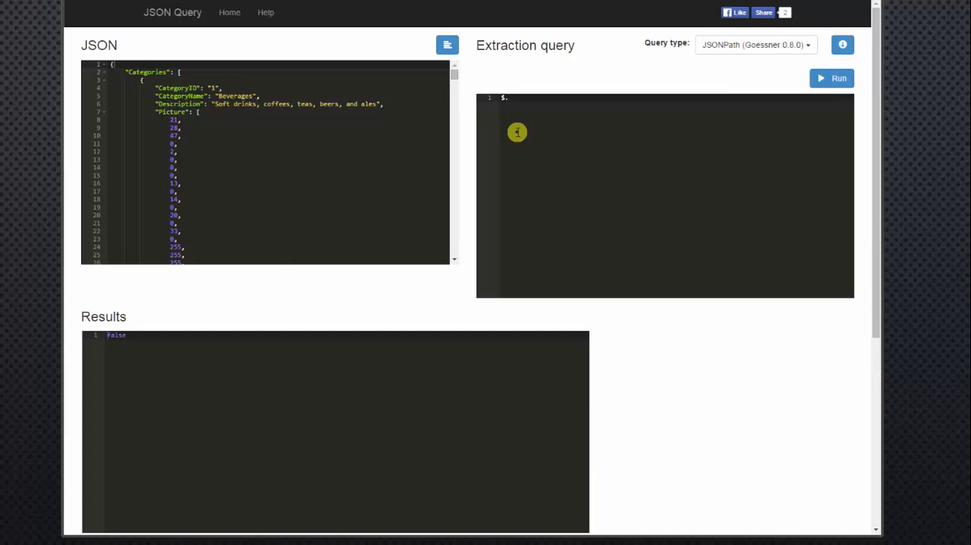
Query $.Employees[*] to list every employee record in the results.
type("Employees")
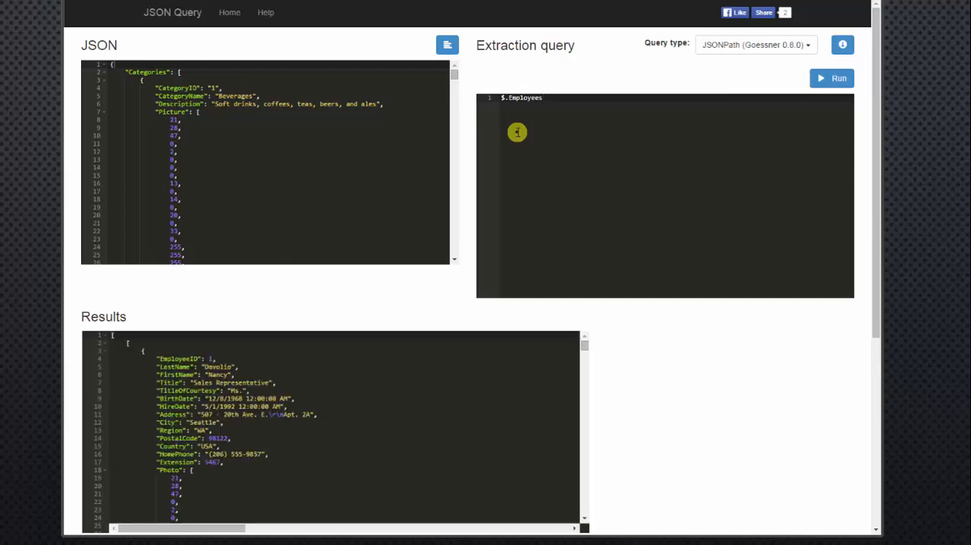
type("[")
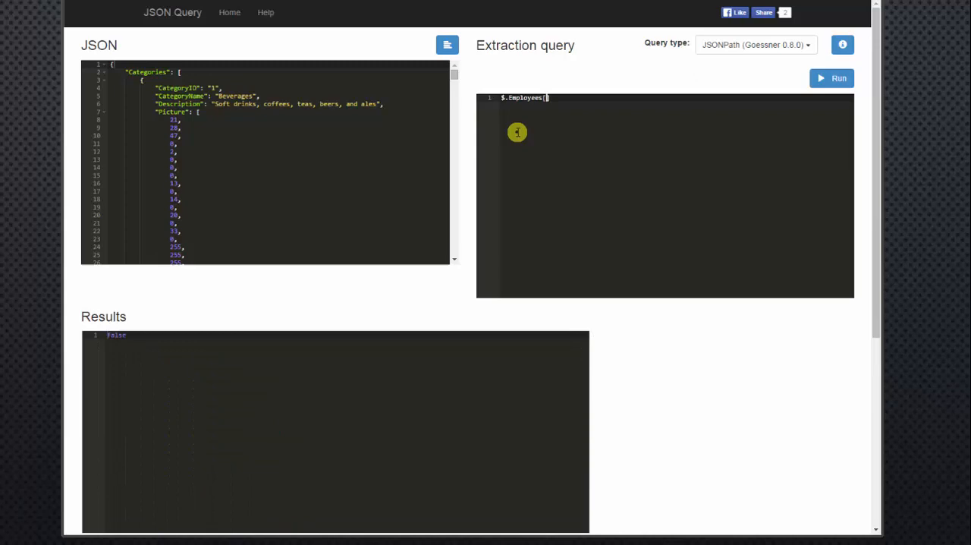
left_click(832, 79)
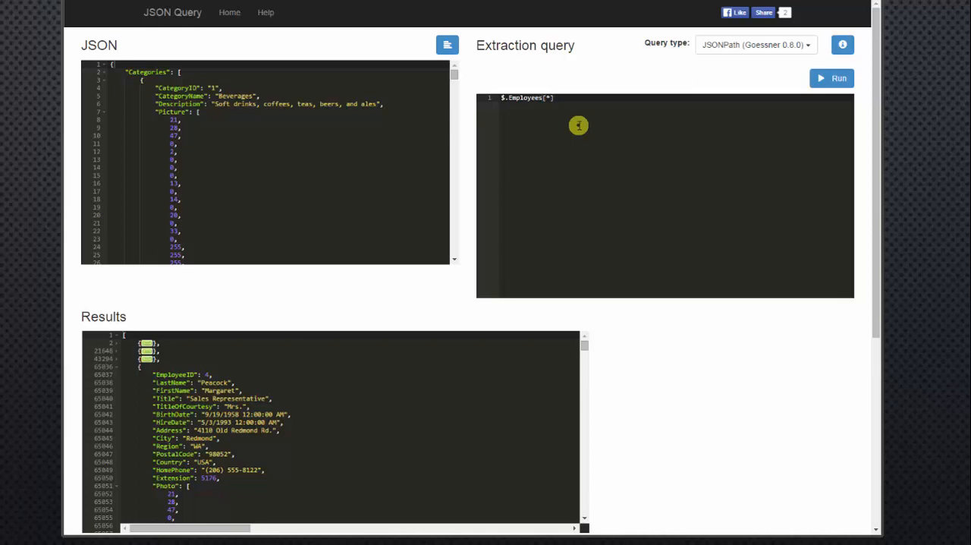
Run $.Employees[*].LastName to list last names Davolio through Dodsworth, then start trimming it.
type(".")
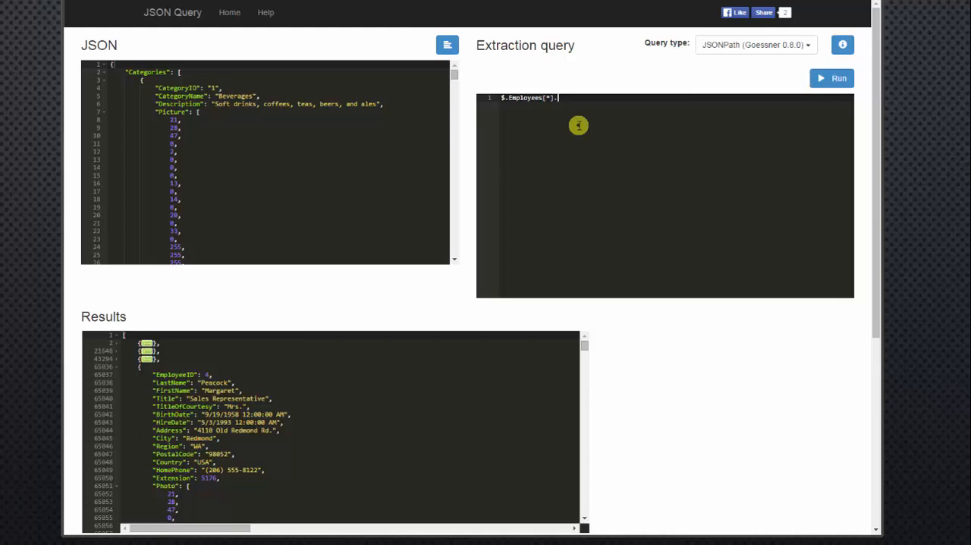
type("Las")
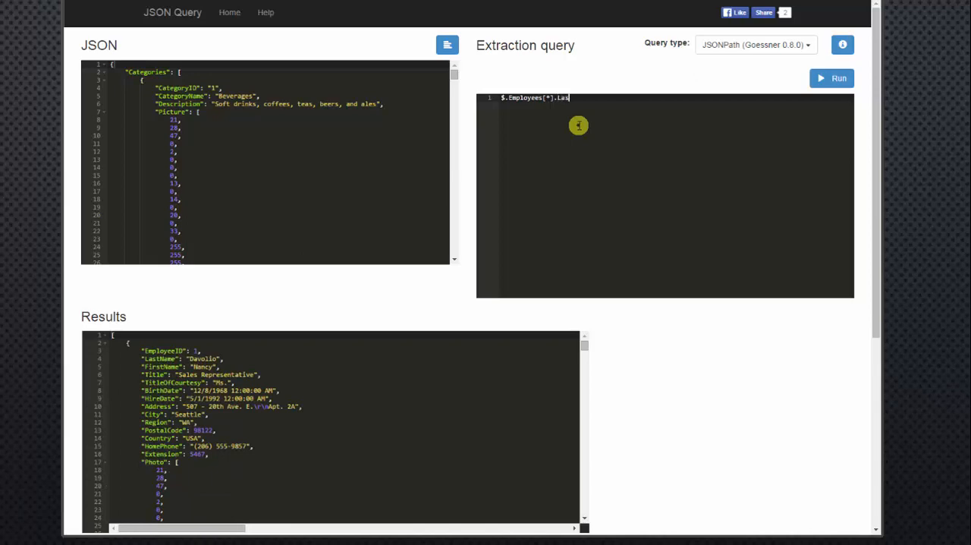
type("tName")
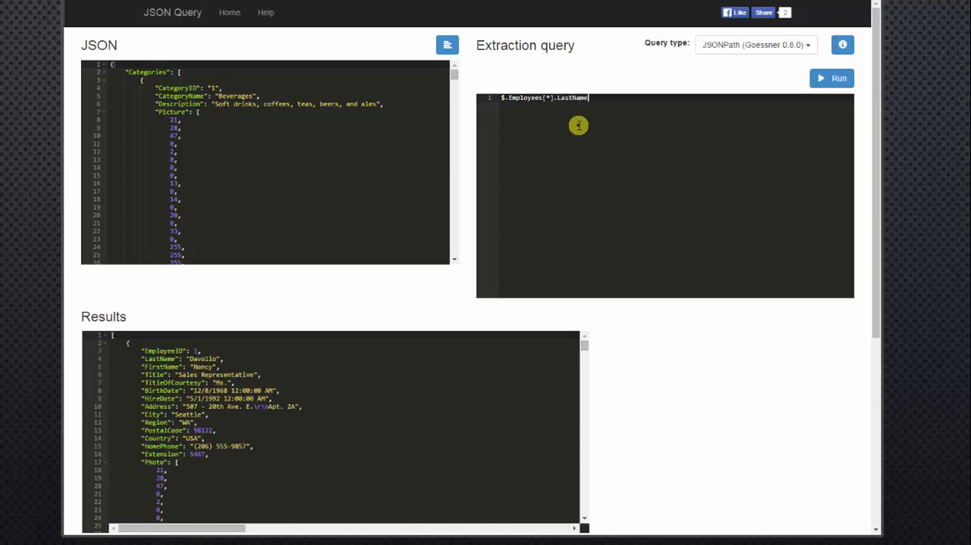
left_click(831, 78)
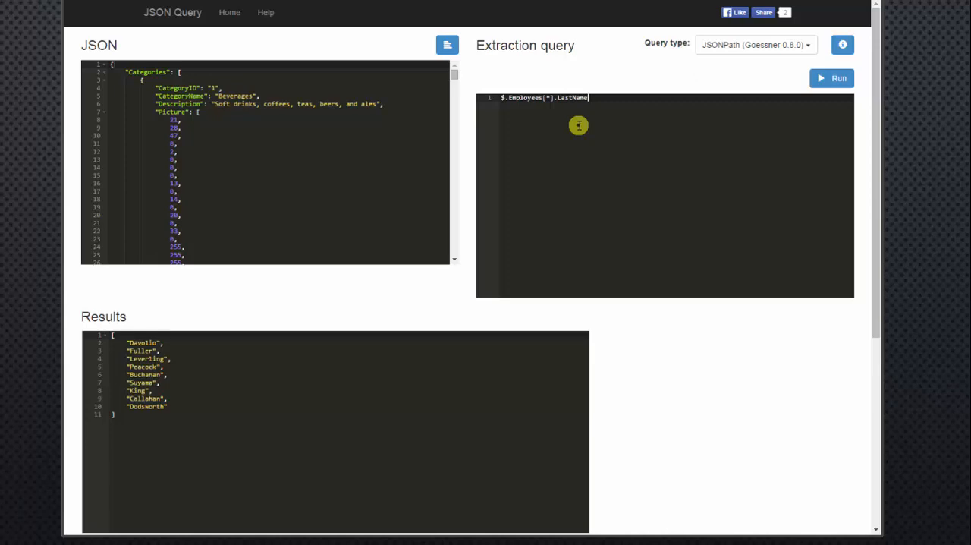
key("Backspace")
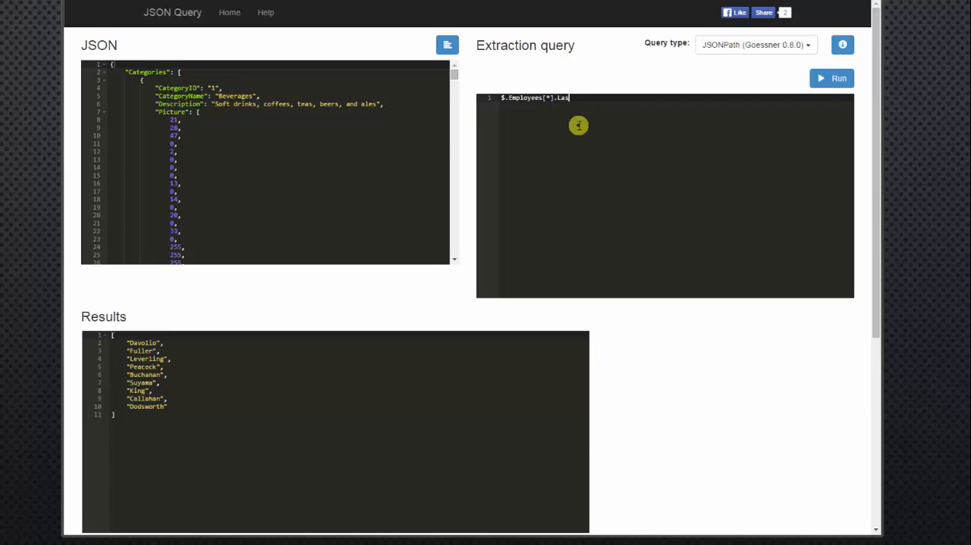
Run $.Employees[?(@.LastName == 'Dodsworth')] to return only Anne Dodsworth's record.
key("BackSpace")
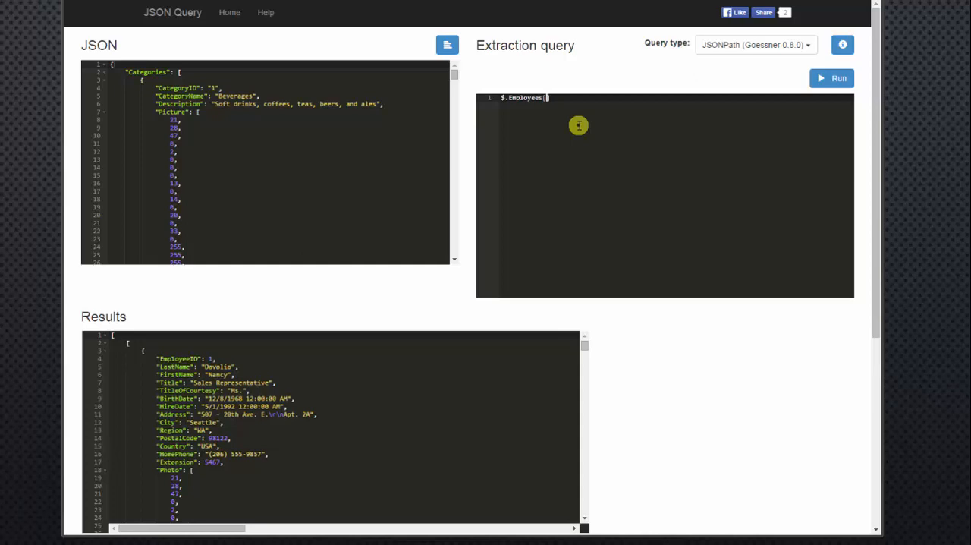
type("?")
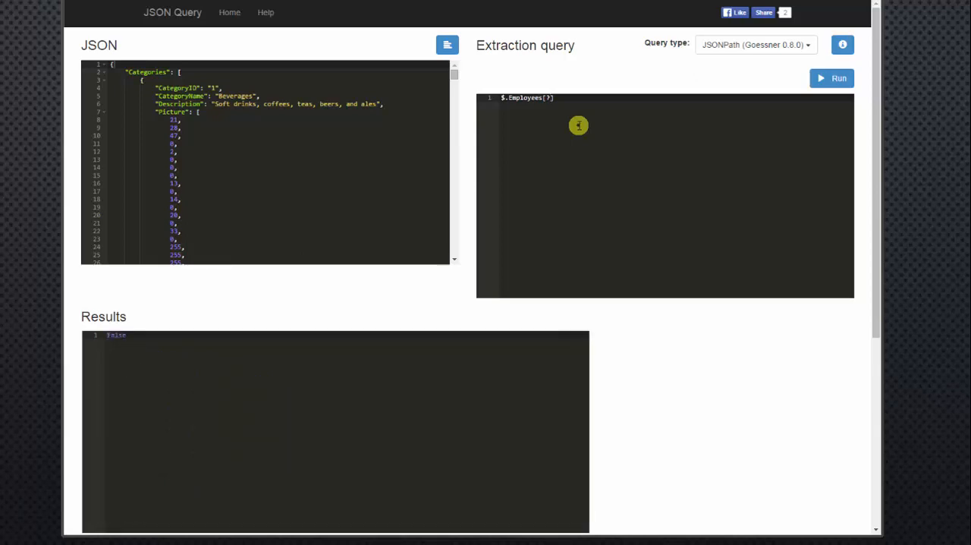
type("()")
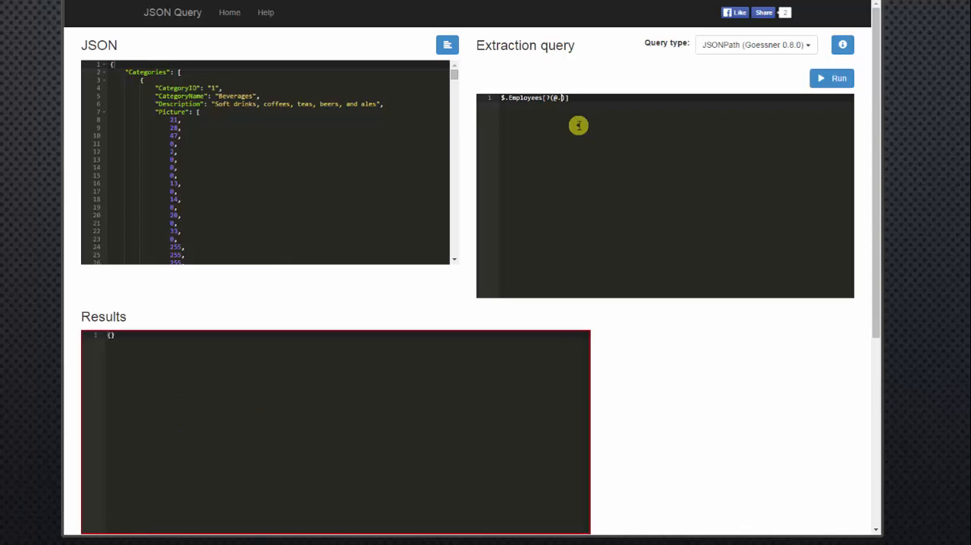
type("LastName == '")
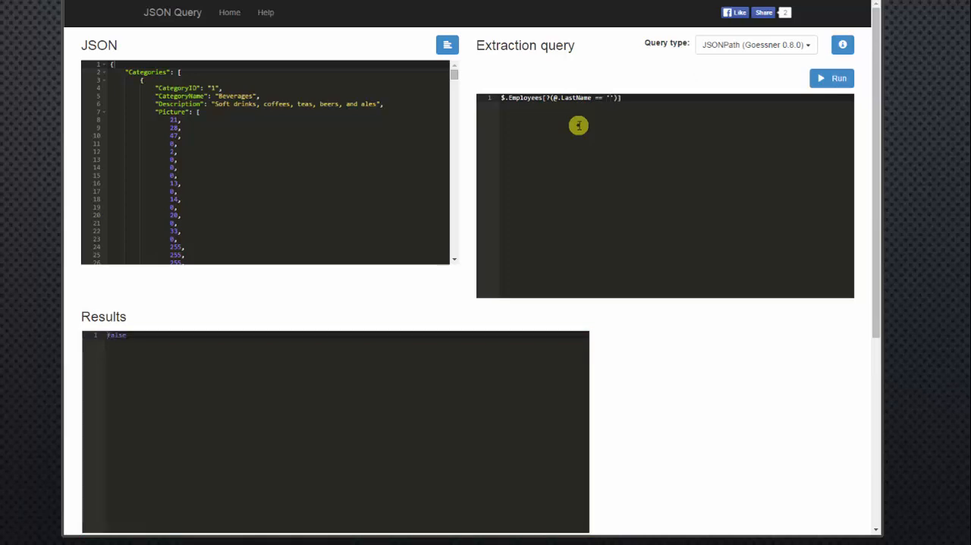
type("Dodsworth")
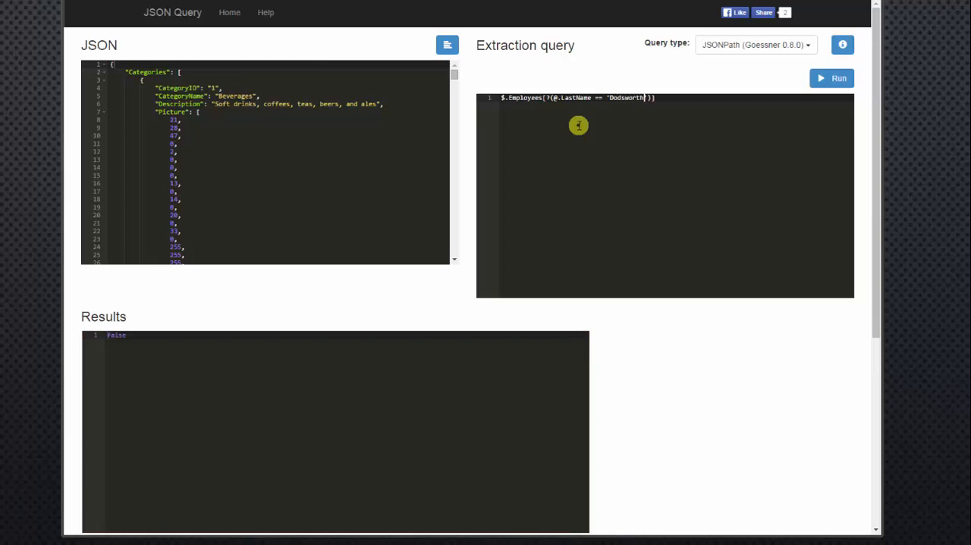
left_click(832, 79)
type(".")
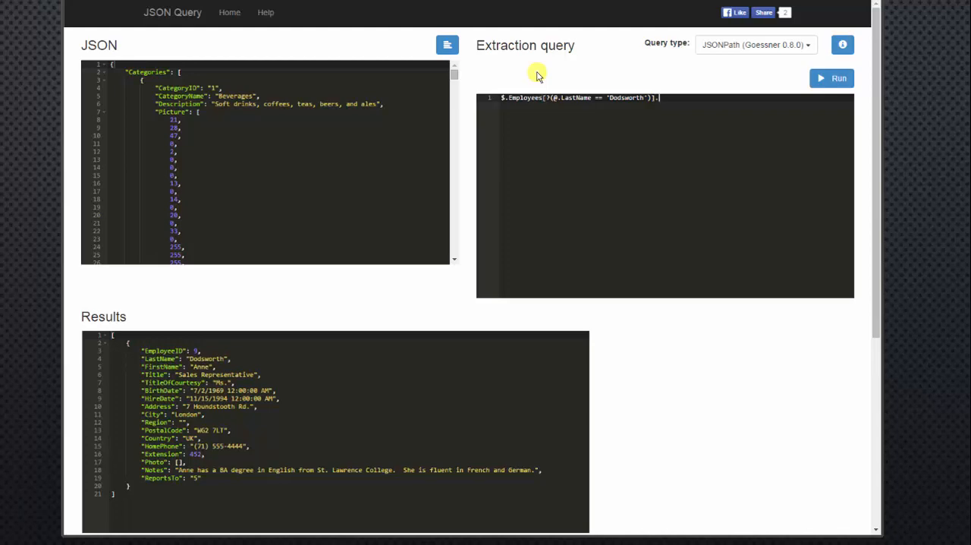
Append .City to the Dodsworth query, then cut the query back to a lone $.
type("City")
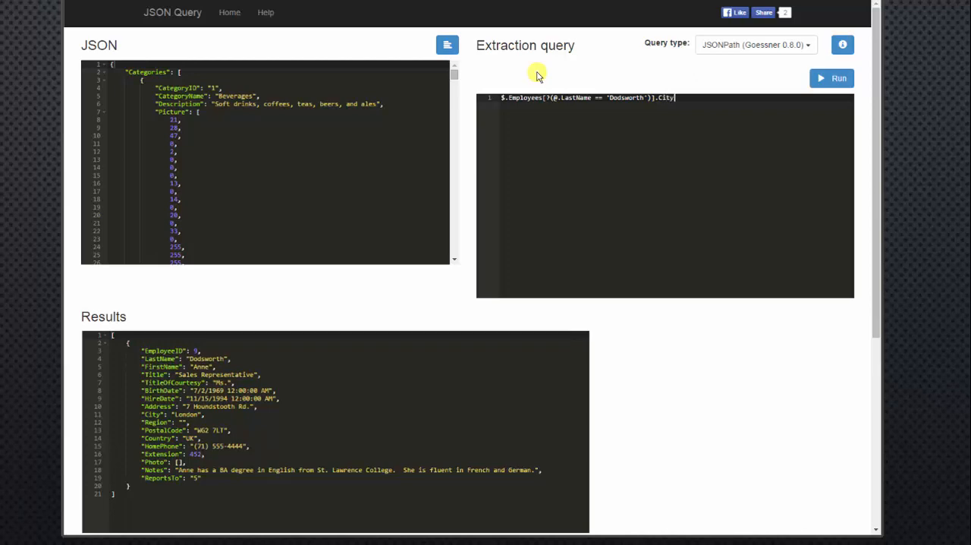
left_click(832, 79)
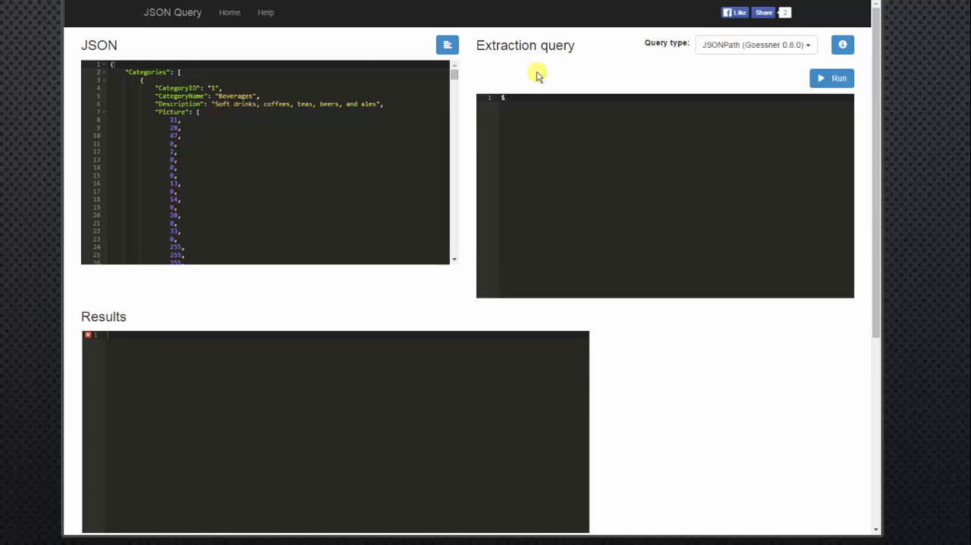
Run $.Employees[?(@.EmployeeID == '4')] to return employee 4's record, quoting the ID.
type(".Employees")
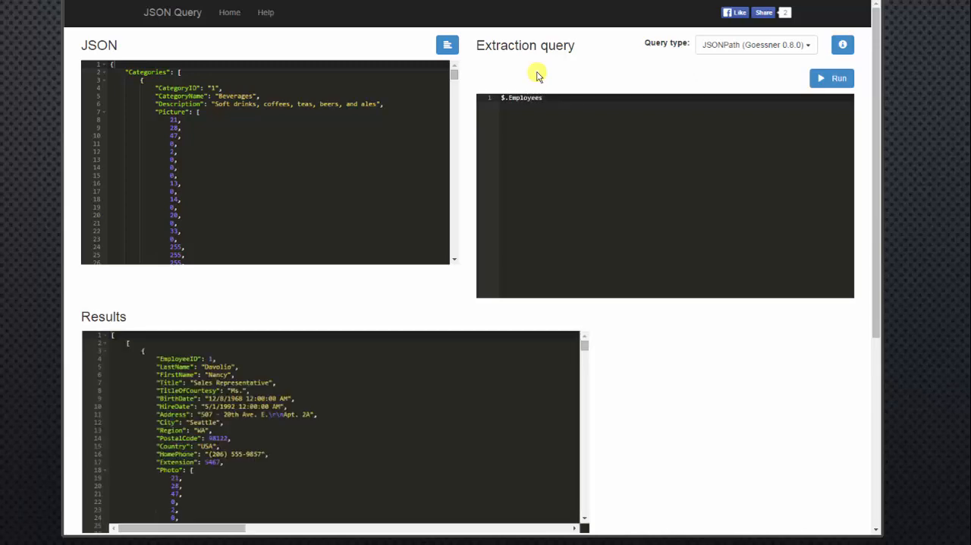
type("[?")
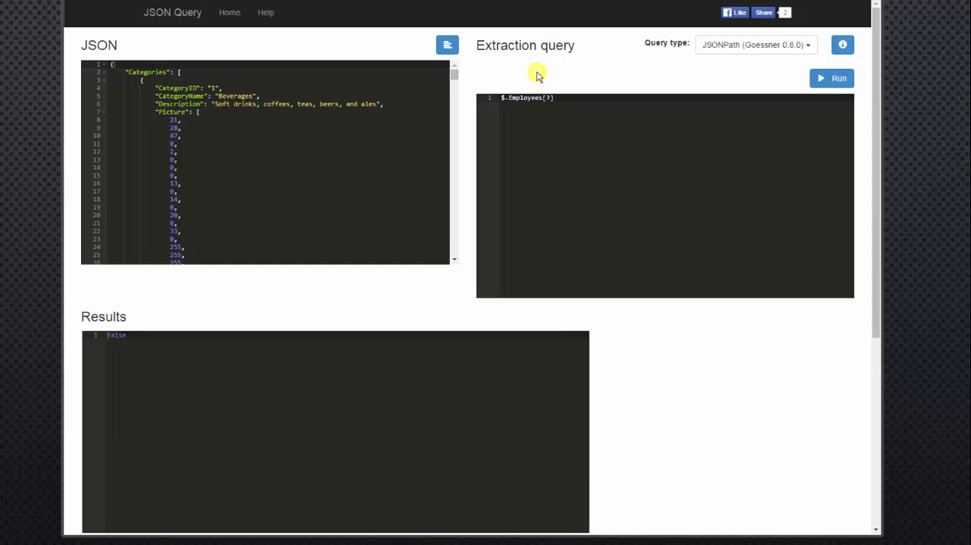
type("()")
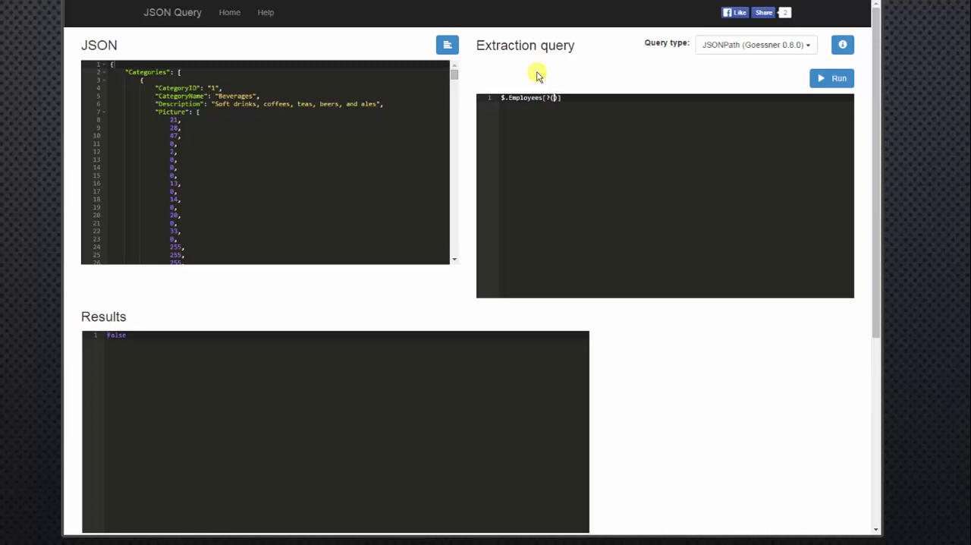
type("@")
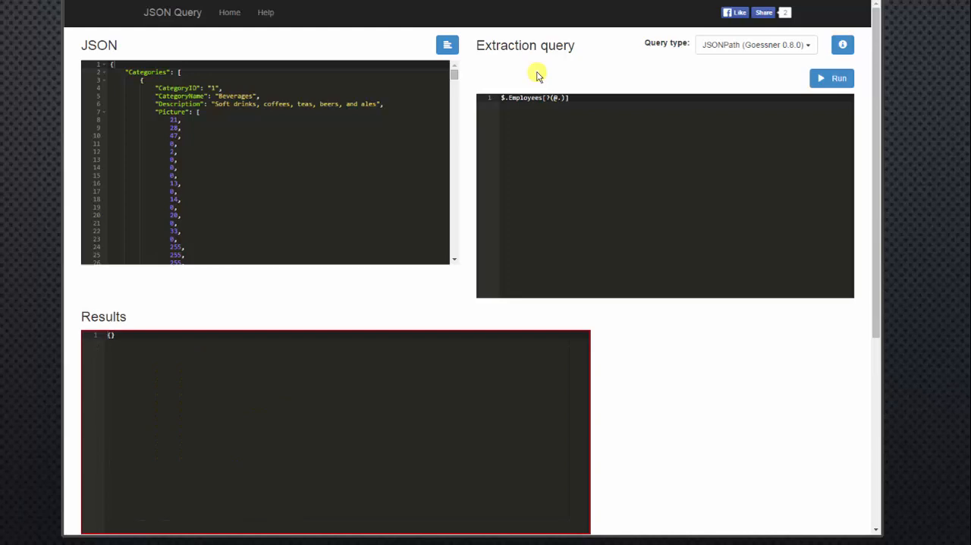
type(".EmployeeID ==")
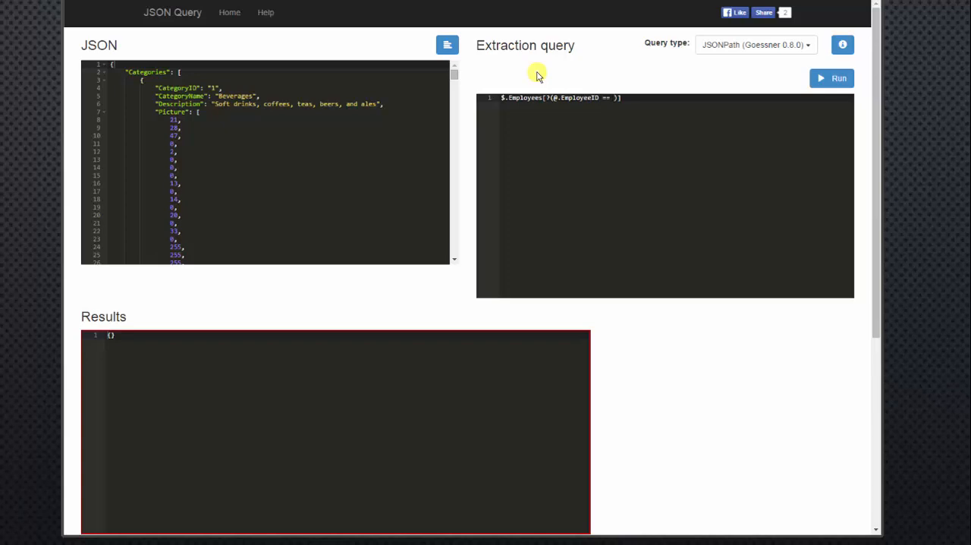
type("4")
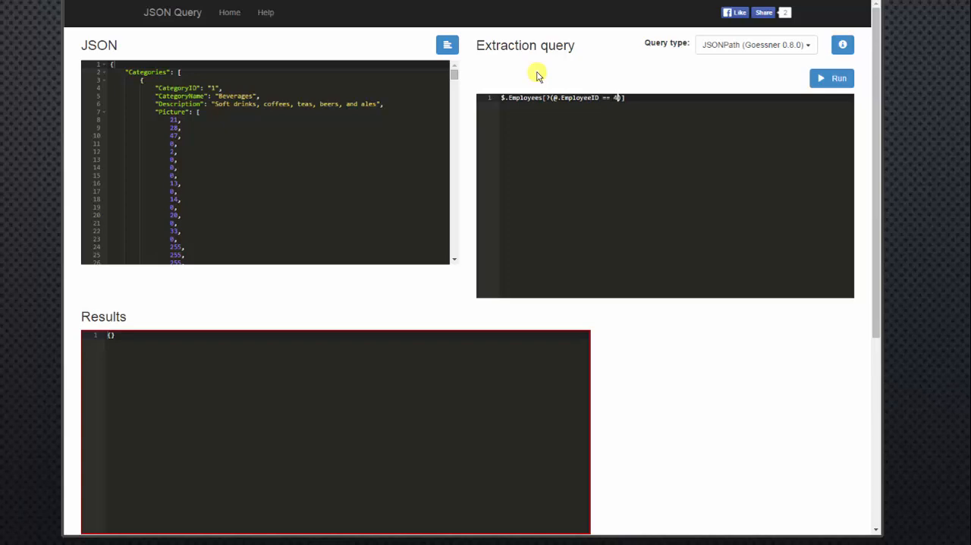
left_click(832, 79)
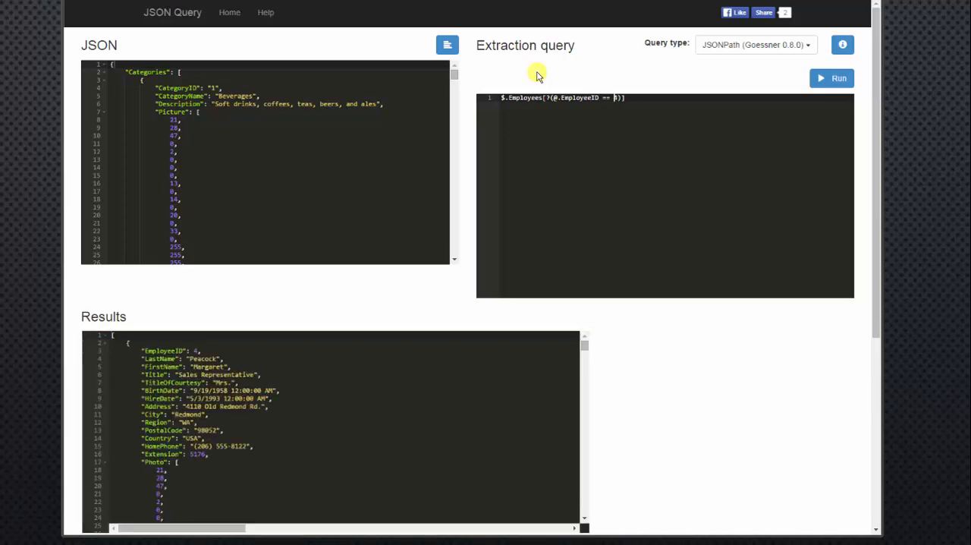
left_click(831, 79)
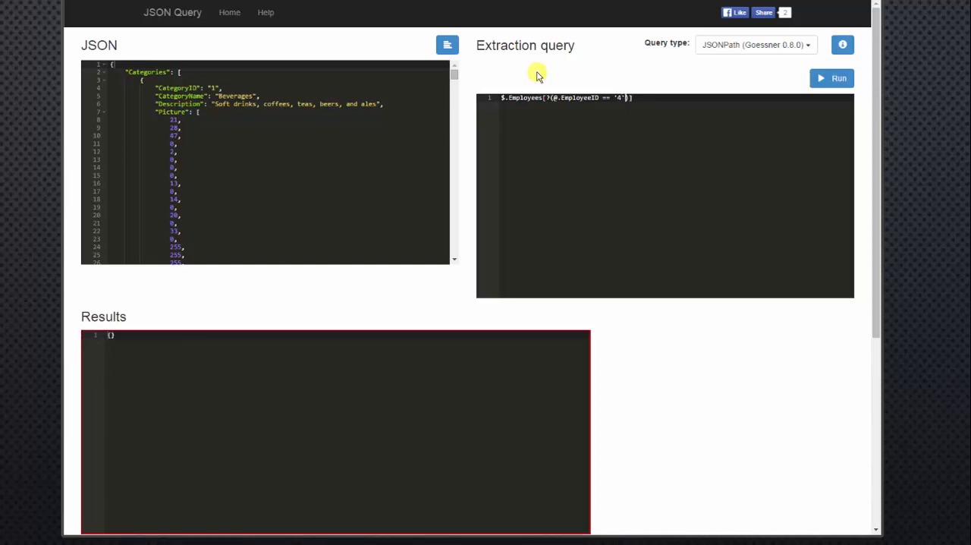
left_click(832, 79)
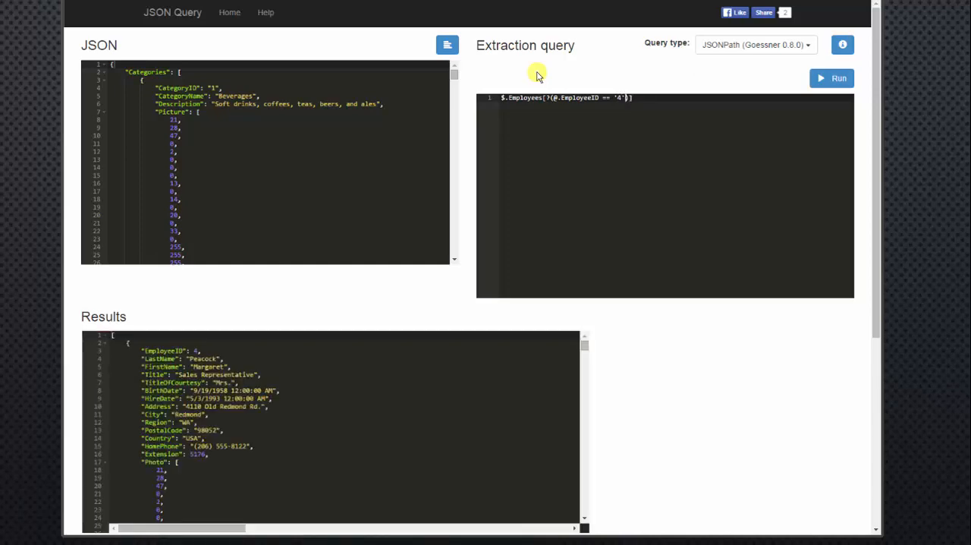
mouse_move(408, 298)
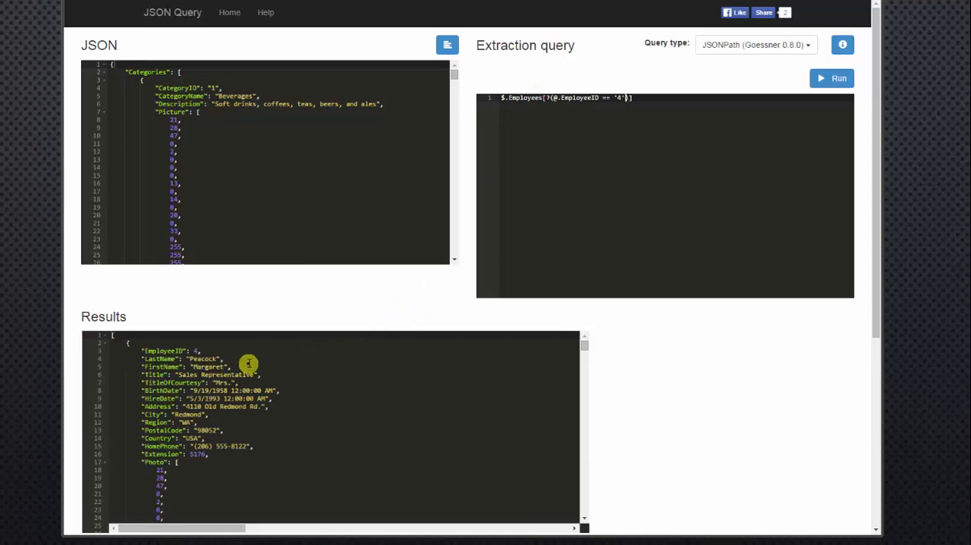
mouse_move(595, 167)
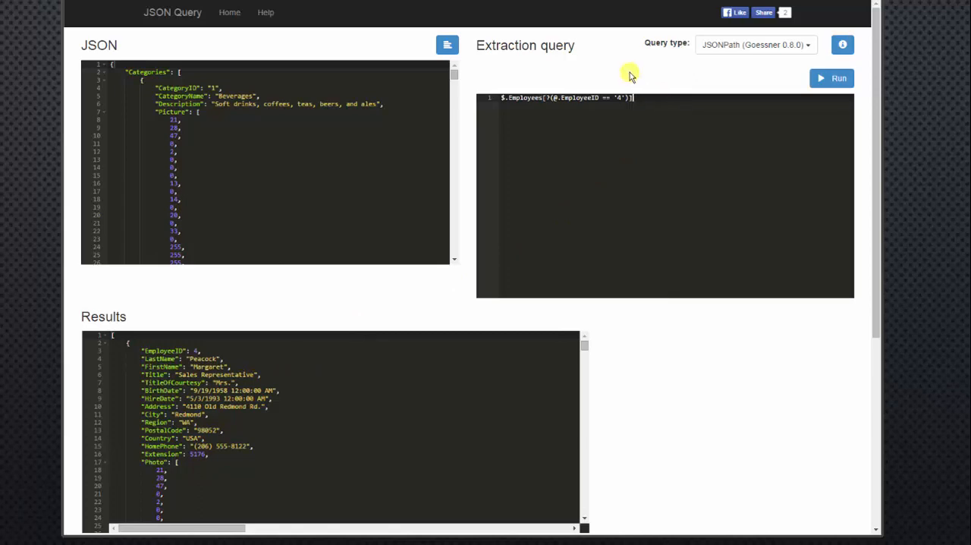
Extend the filter with .LastName so the results show just "Peacock".
type(".LastName")
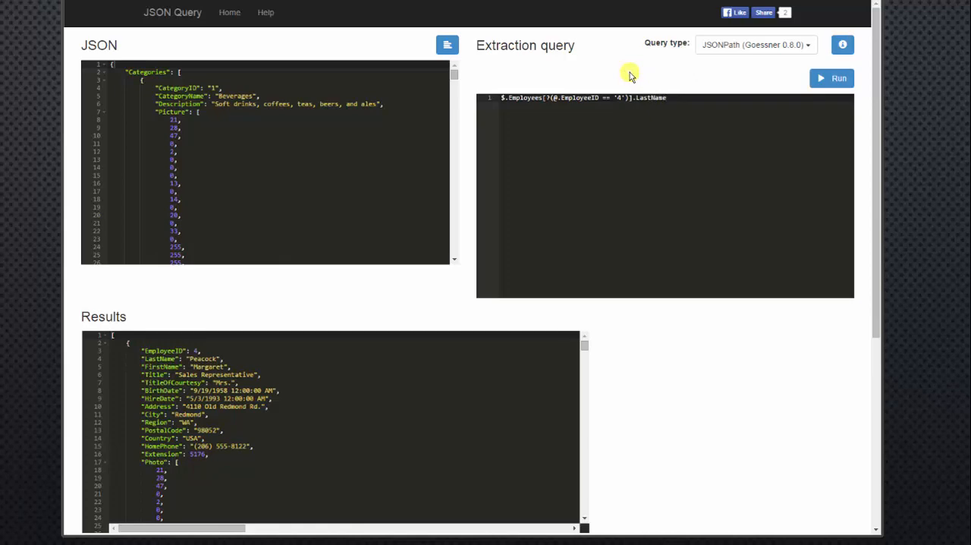
left_click(832, 79)
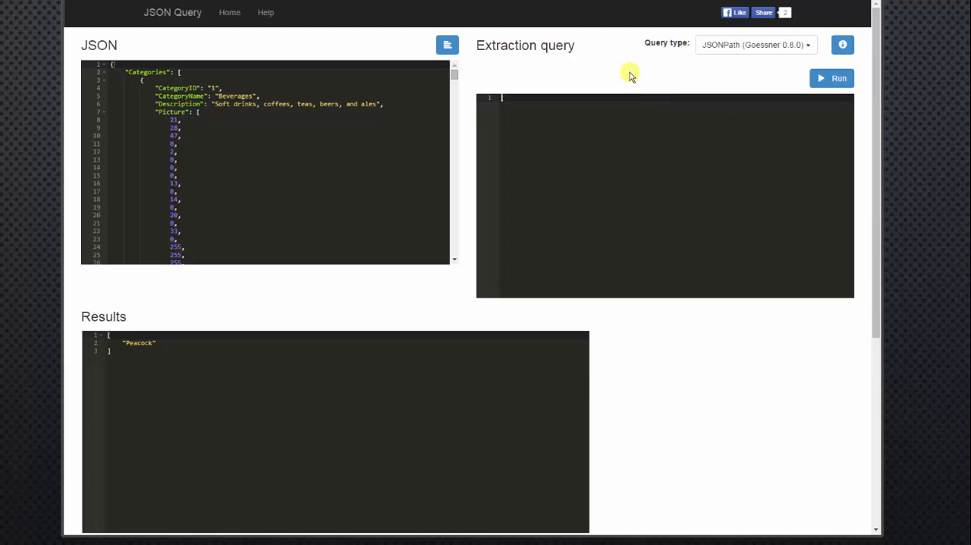
Run $.Orders[?(@.EmployeeID == '4')] to list only the orders handled by employee 4.
type("$.Orders[")
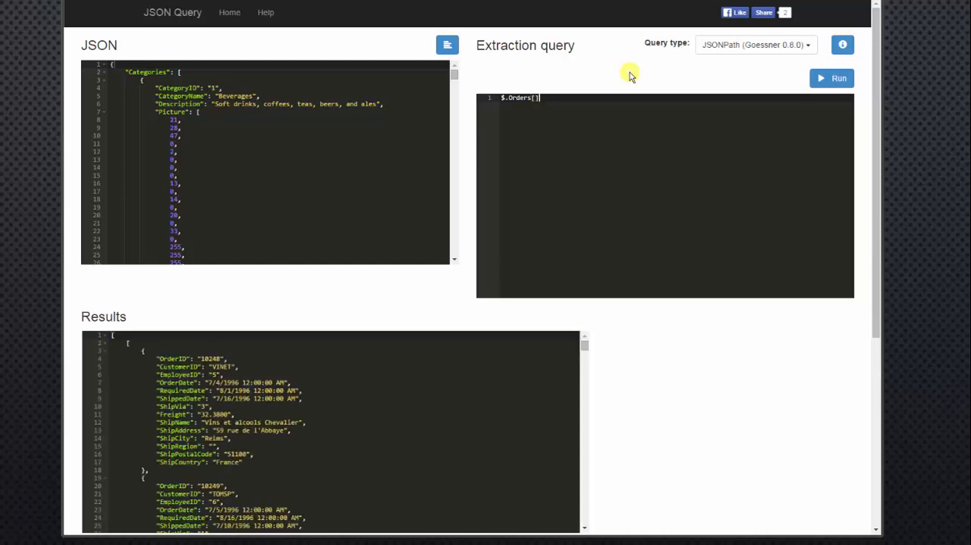
key("Backspace")
type("?(@.")
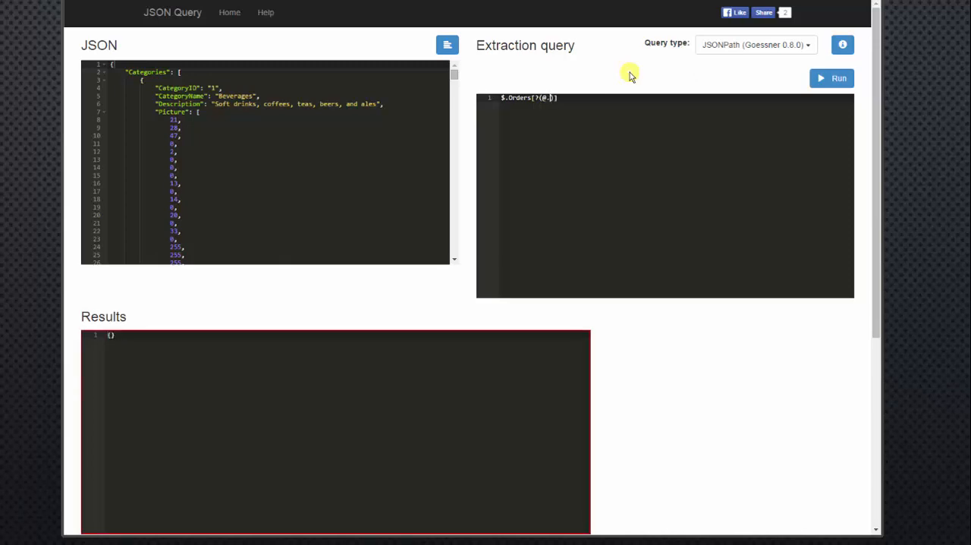
type("EmployeeID ==")
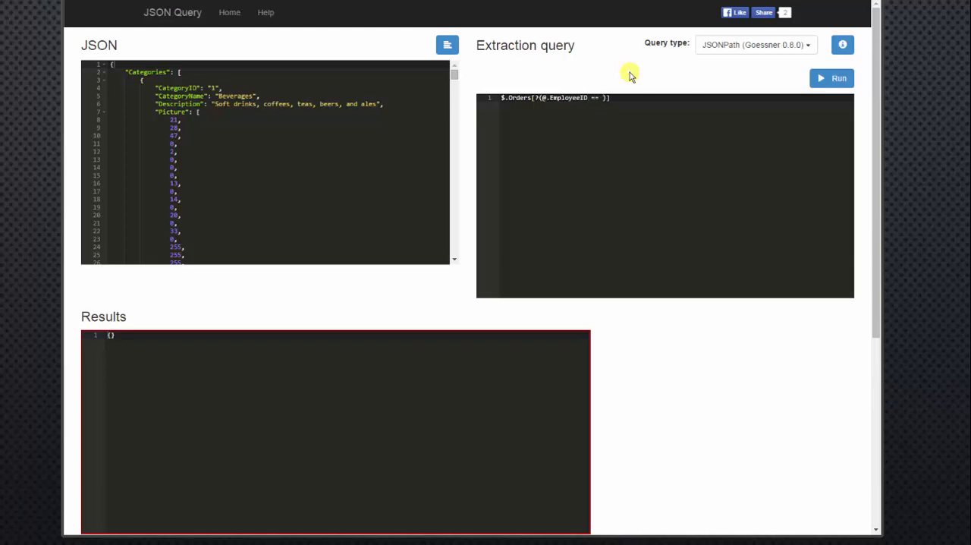
type("''")
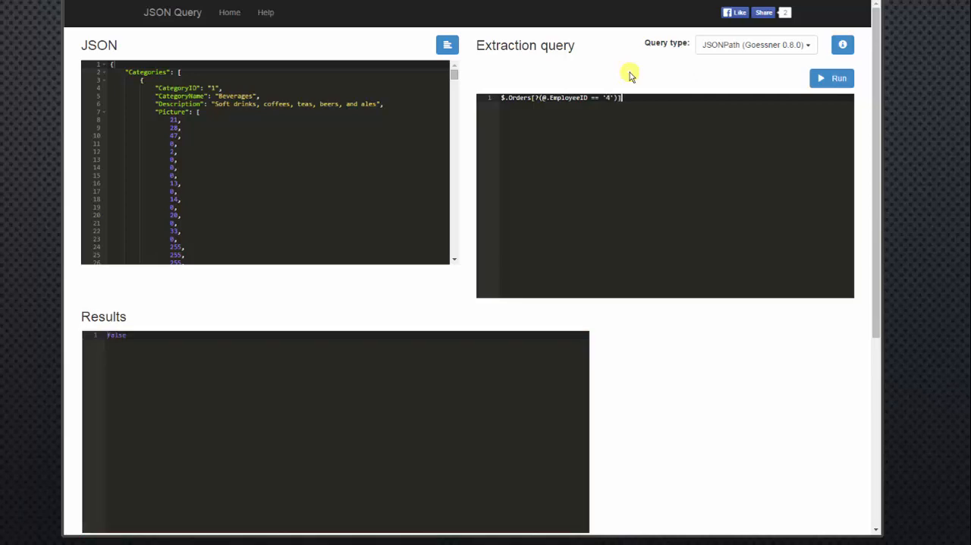
left_click(832, 79)
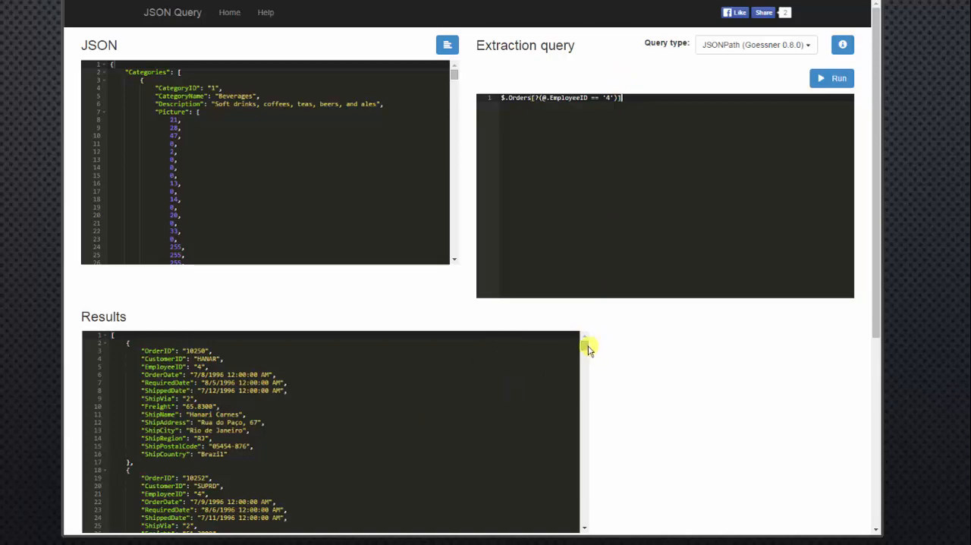
scroll("down", 3)
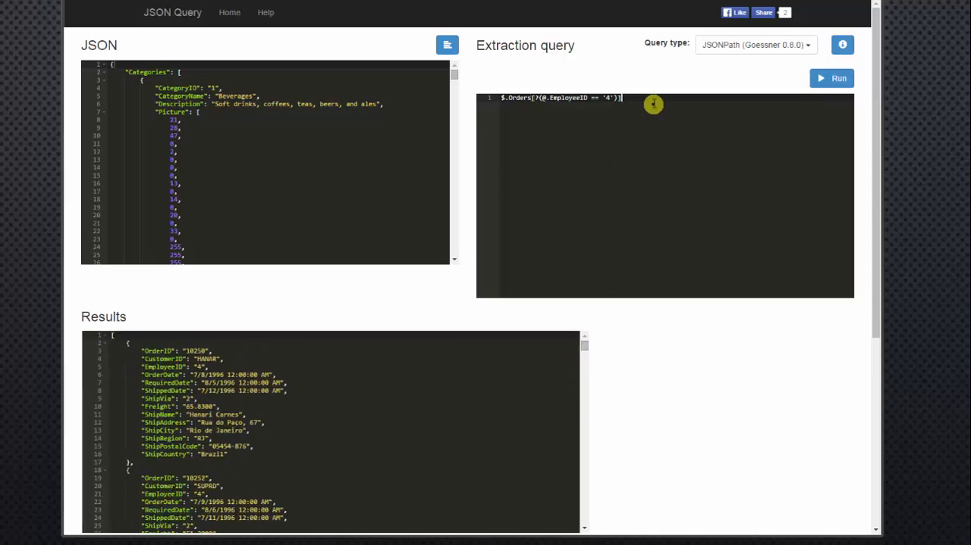
mouse_move(640, 73)
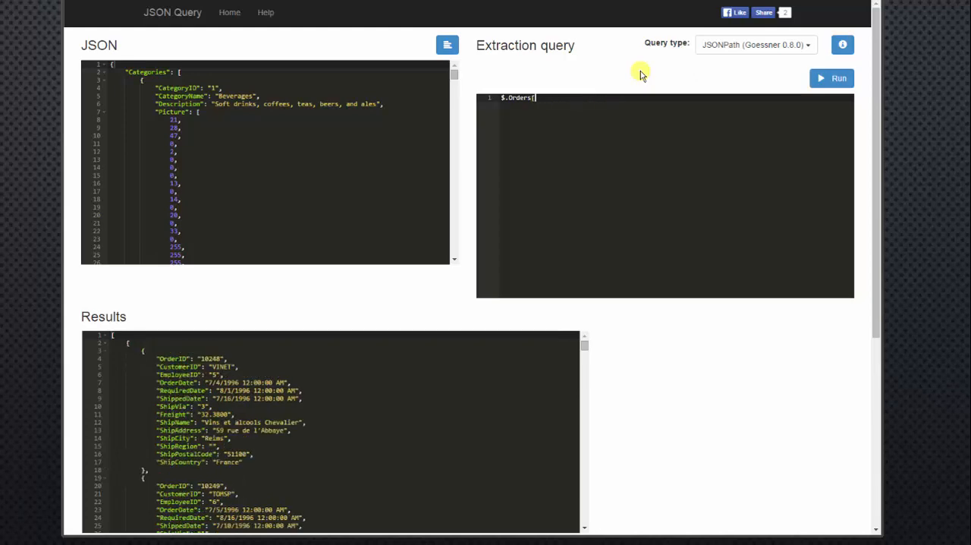
Run $.Orders[?(@.OrderID == '10249')] for order 10249, then begin a recursive .. query.
type("?()]")
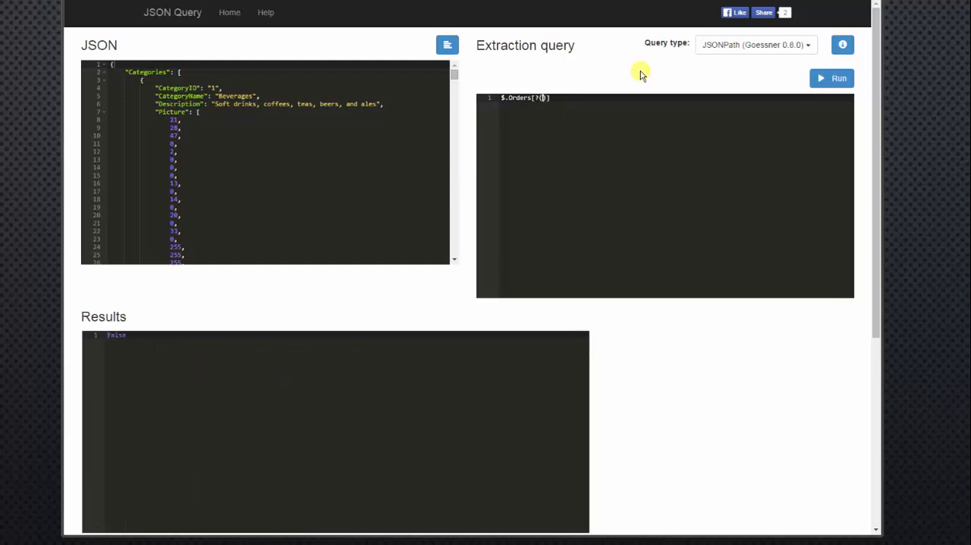
type("@.OrderID")
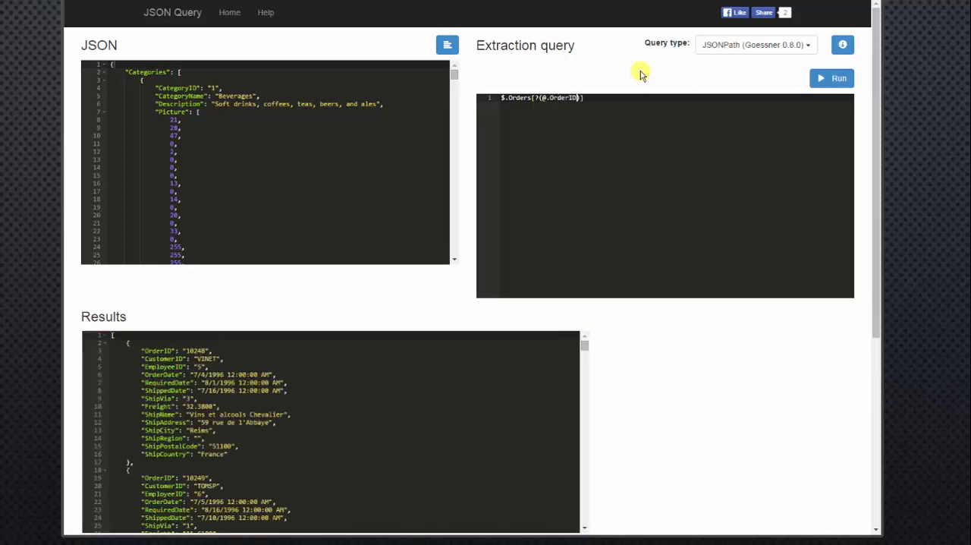
type("== '")
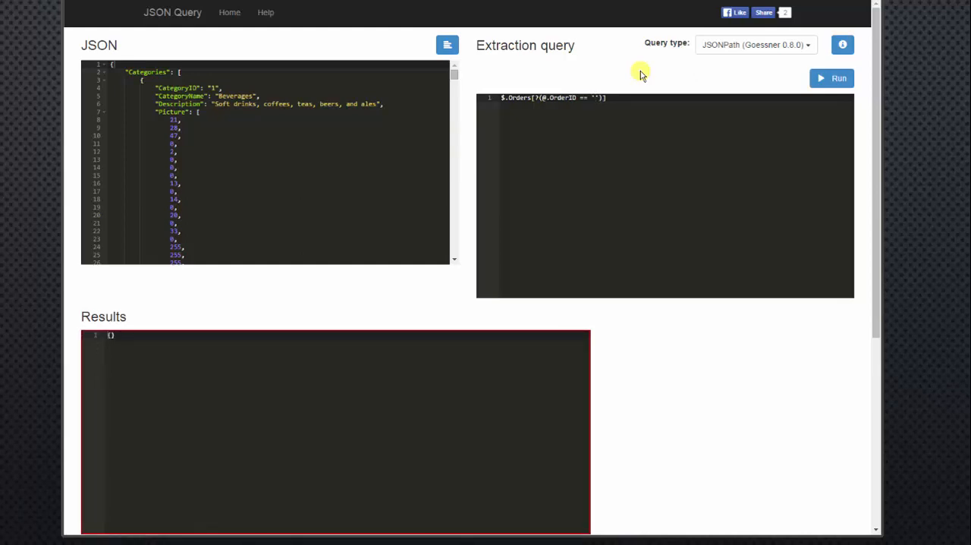
type("1024")
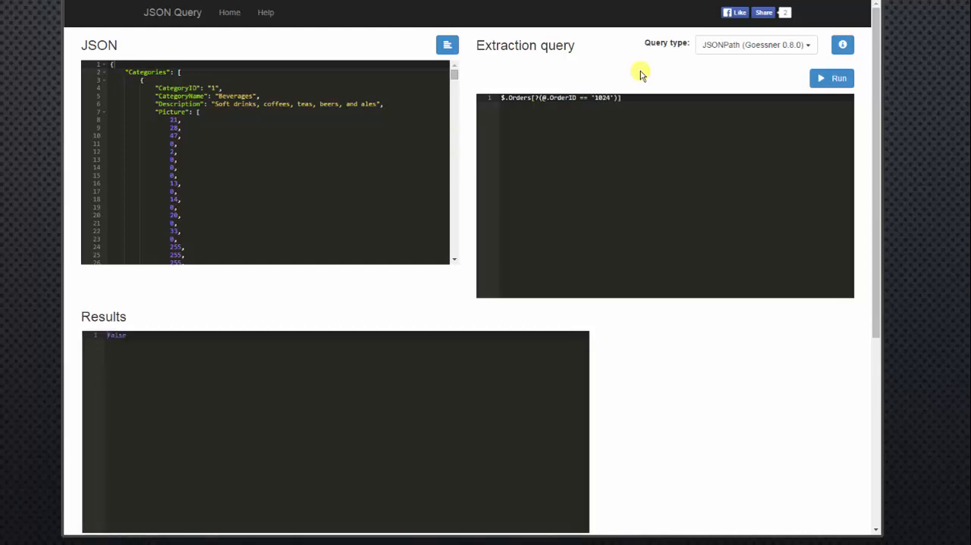
type("10249")
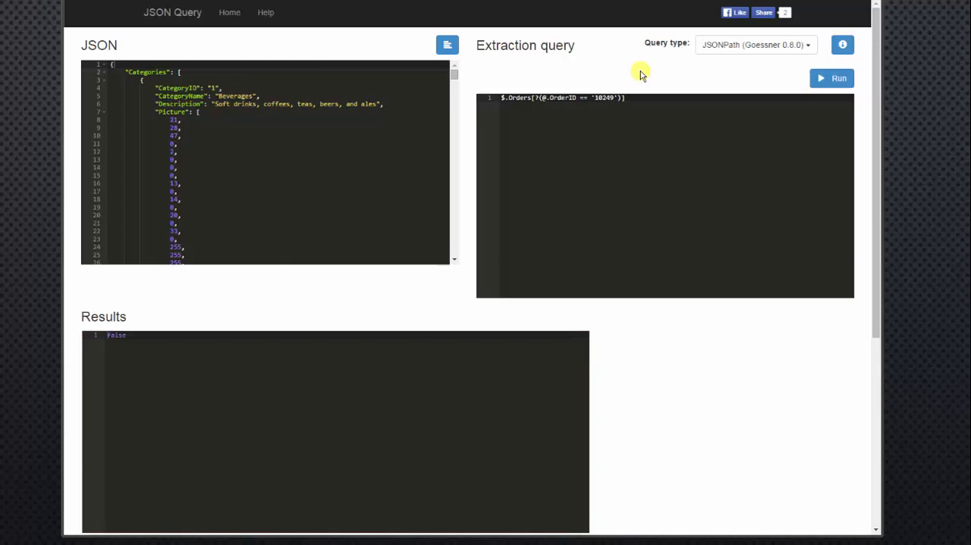
left_click(832, 79)
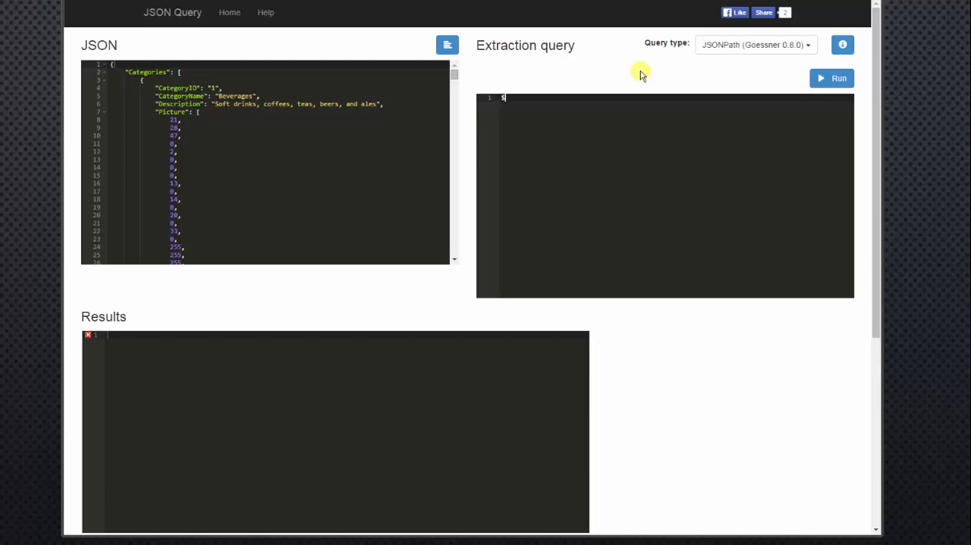
type("..")
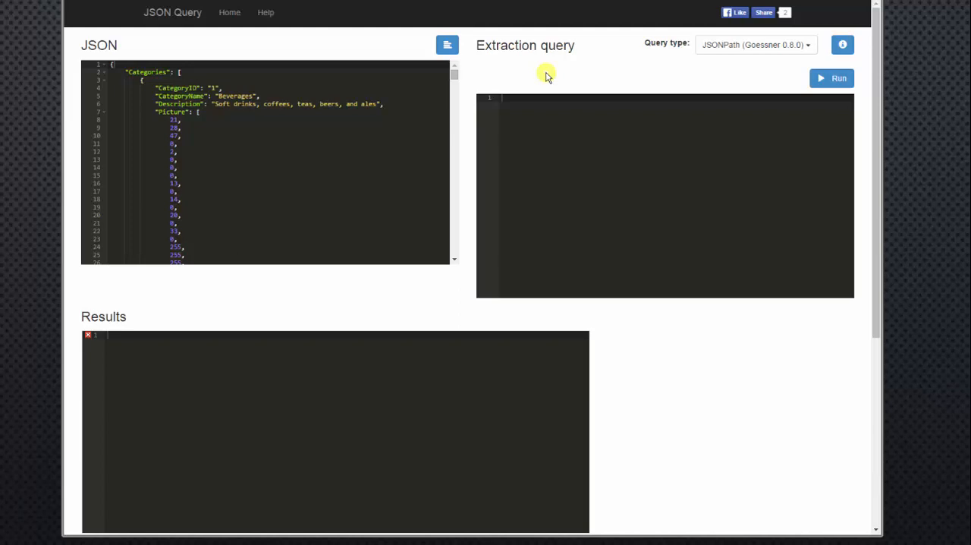
mouse_move(321, 79)
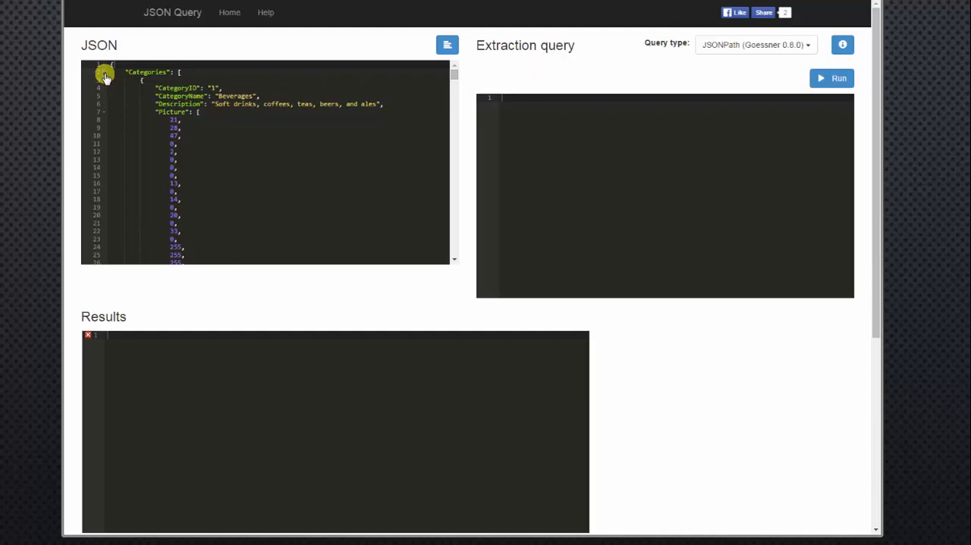
Collapse the JSON to its top-level collections and expand Products to show Chai, Chang and others.
left_click(106, 74)
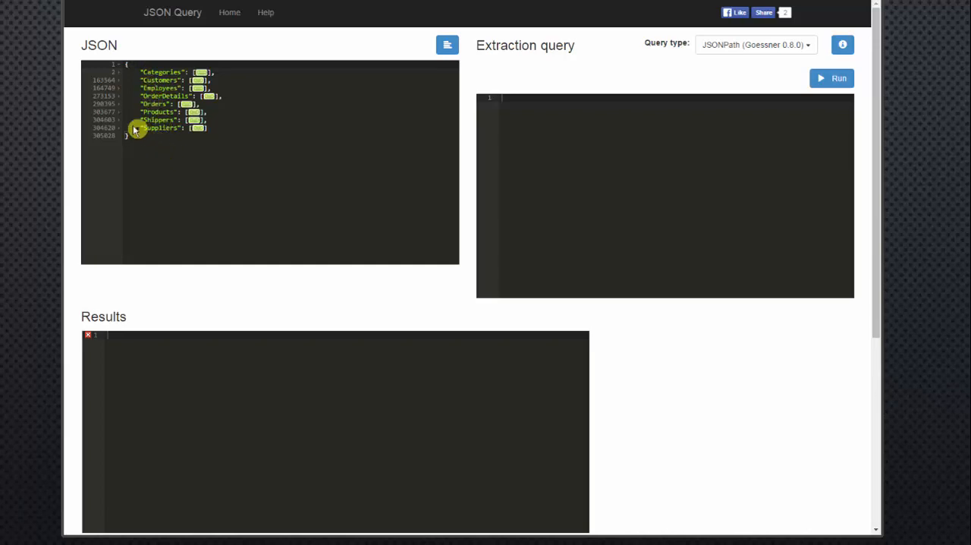
left_click(122, 112)
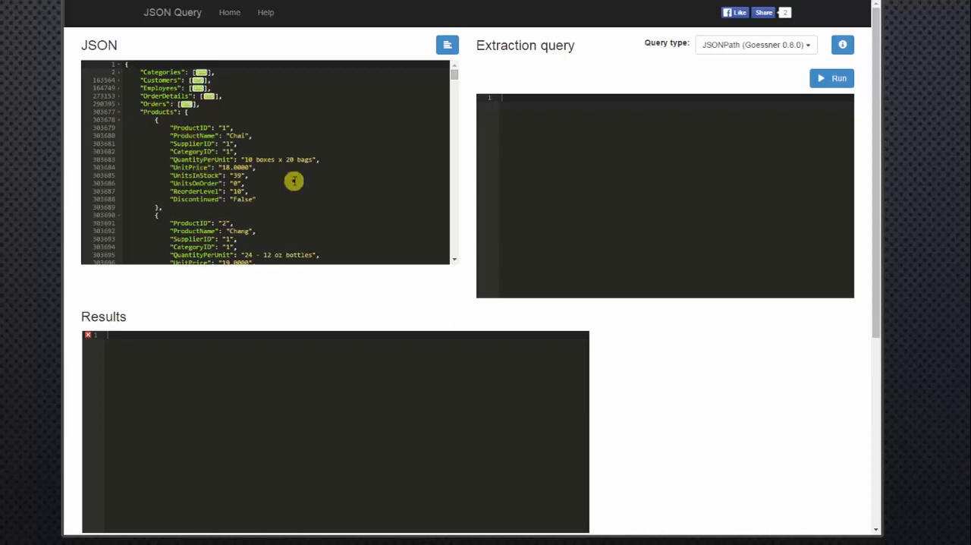
mouse_move(476, 155)
type("$")
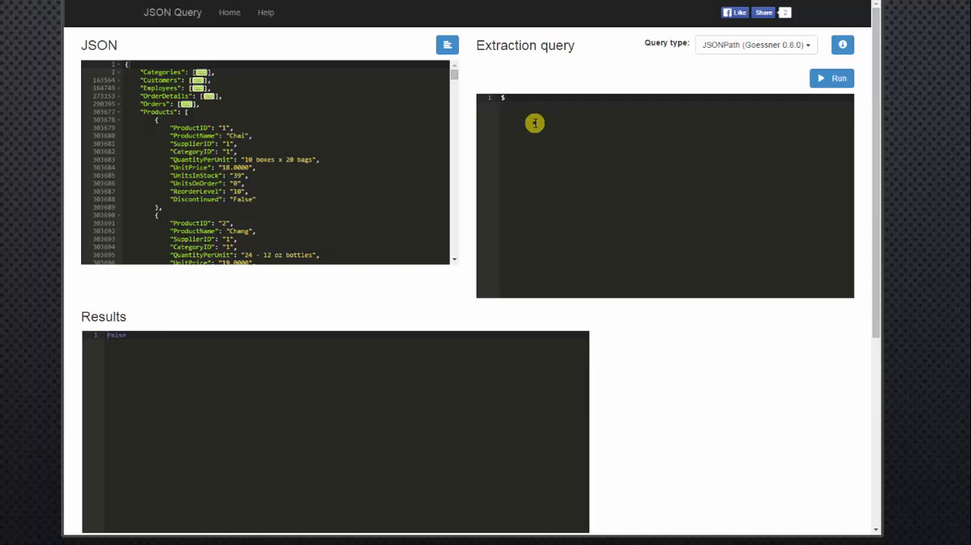
Run the recursive query $..UnitPrice to list every unit price value in the data.
type("..Unit")
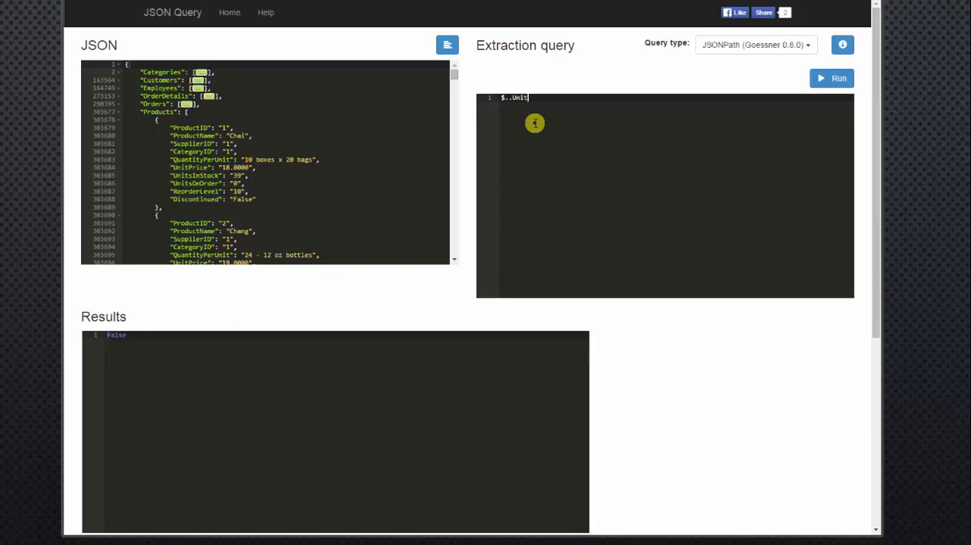
left_click(831, 79)
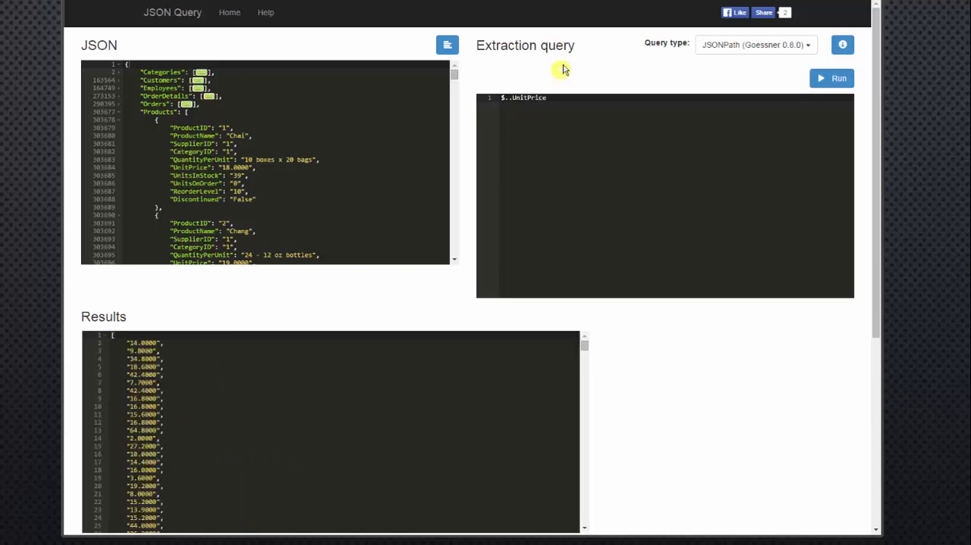
mouse_move(290, 376)
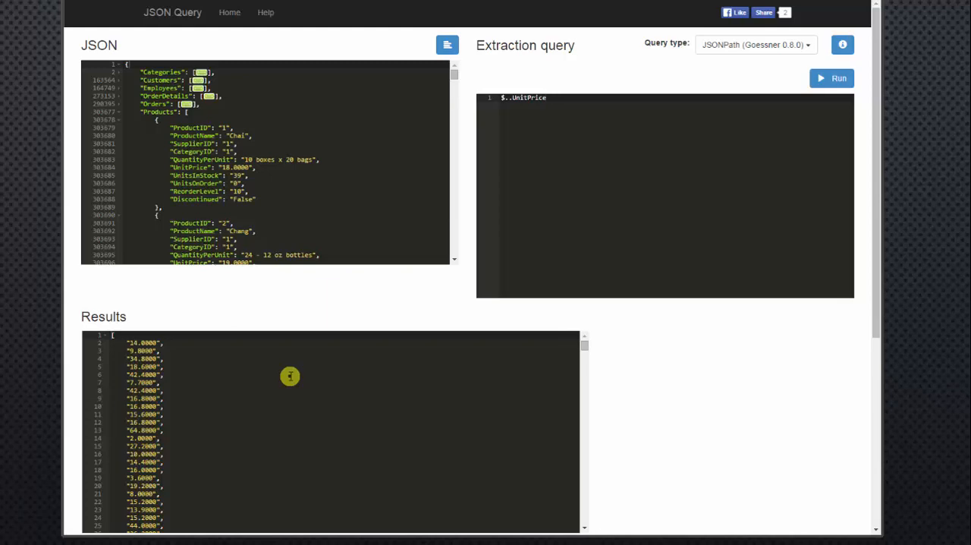
left_click(547, 97)
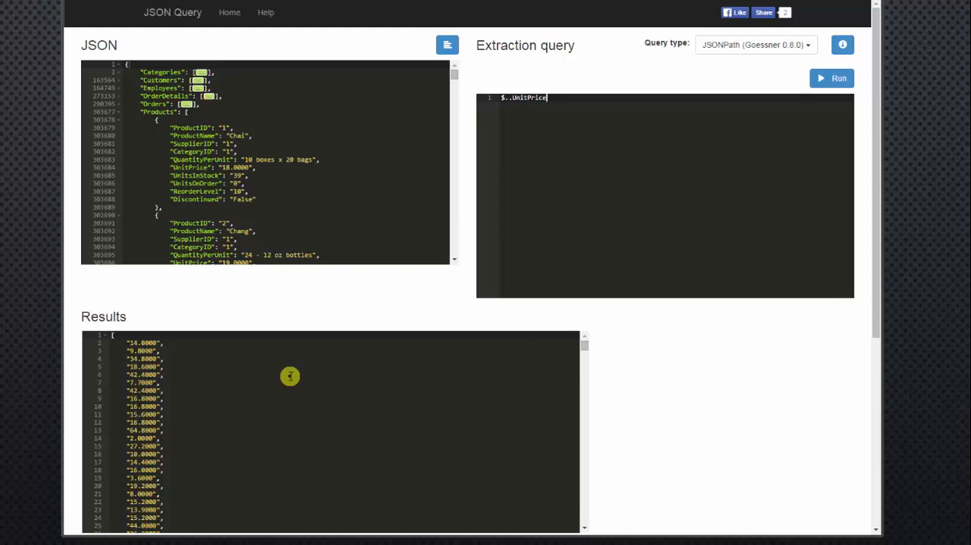